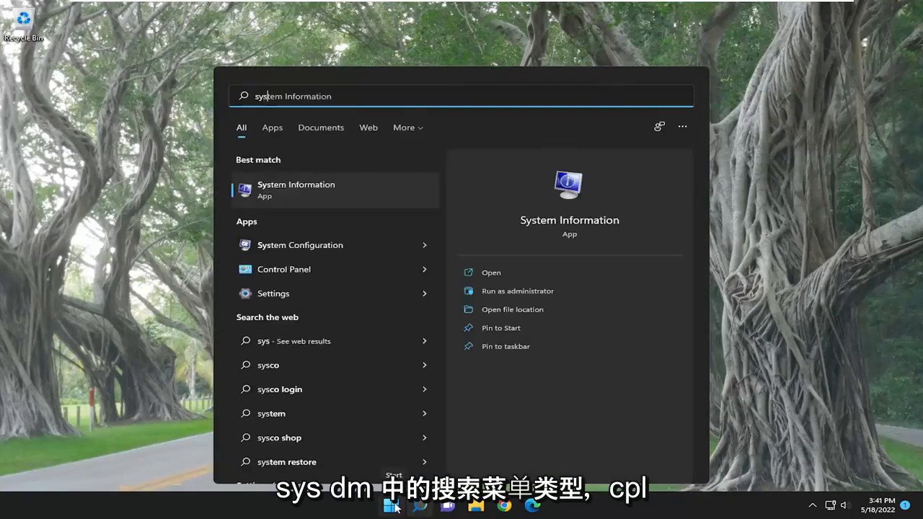
# Launch System Properties by running sysdm.cpl from Windows Search.
pyautogui.write('sysdm.cpl')
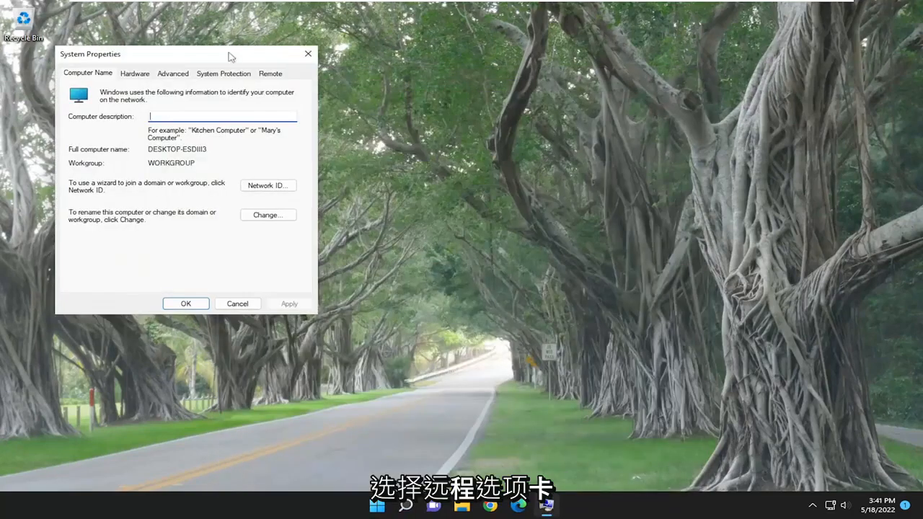
# On the Remote tab, allow remote connections with Network Level Authentication kept on.
pyautogui.click(271, 73)
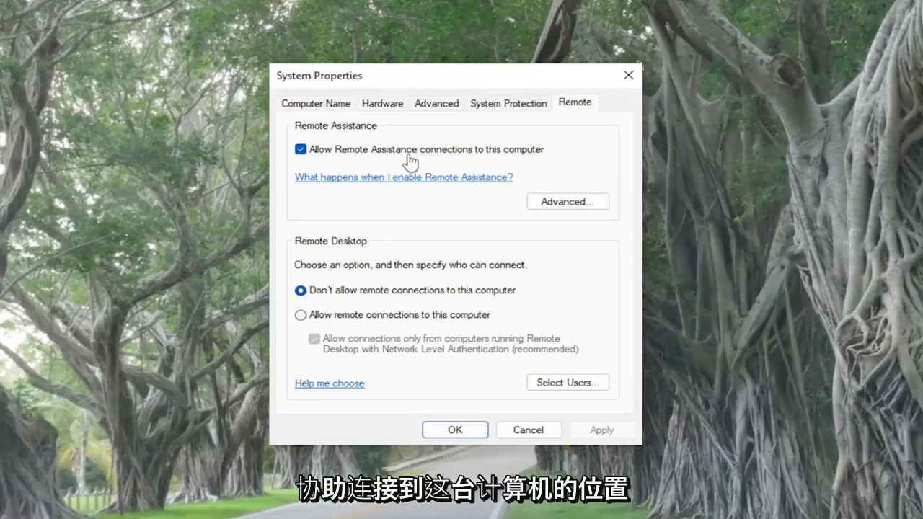
pyautogui.moveTo(410, 162)
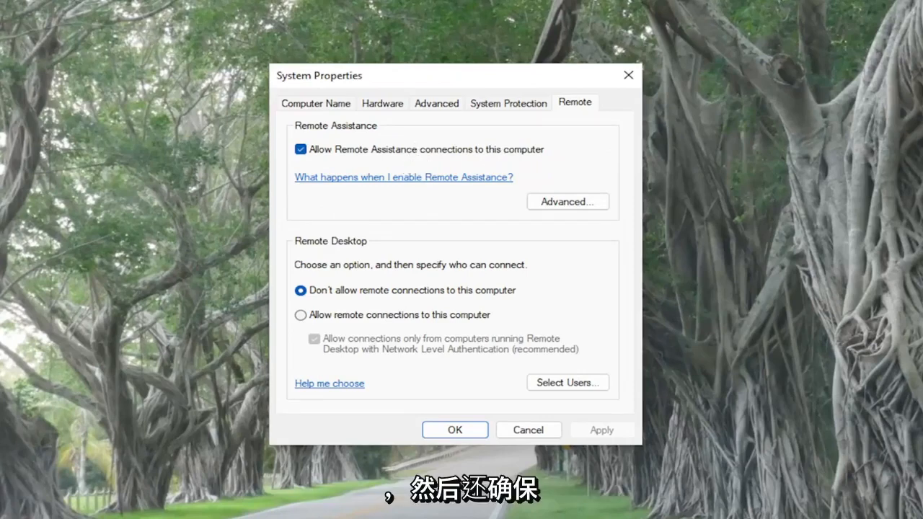
pyautogui.moveTo(408, 320)
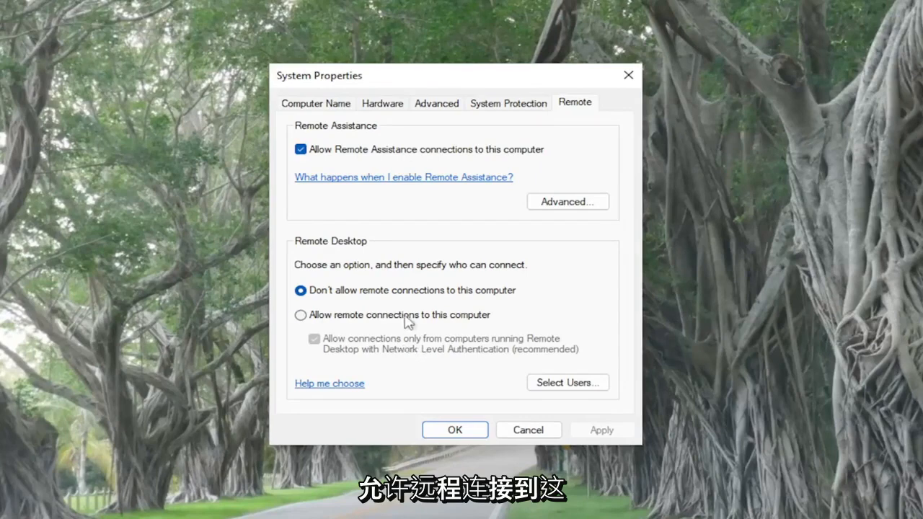
pyautogui.click(300, 315)
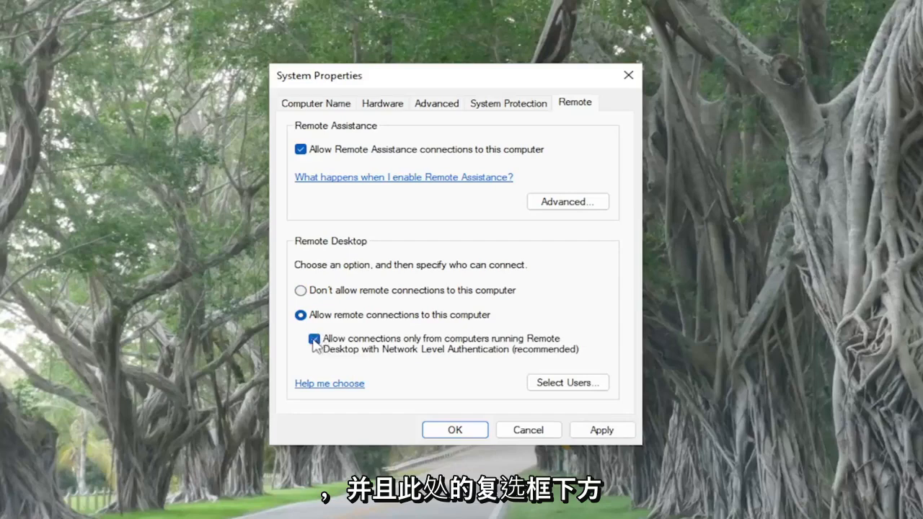
pyautogui.moveTo(384, 346)
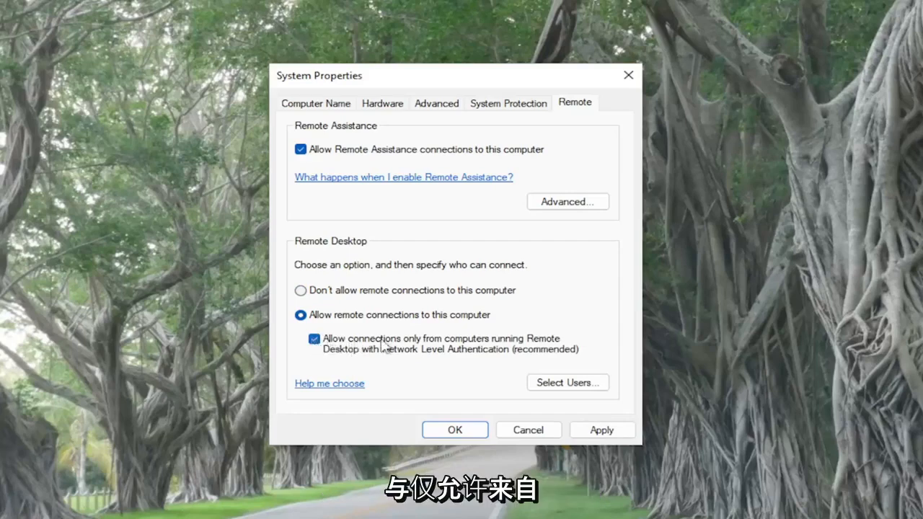
pyautogui.moveTo(365, 360)
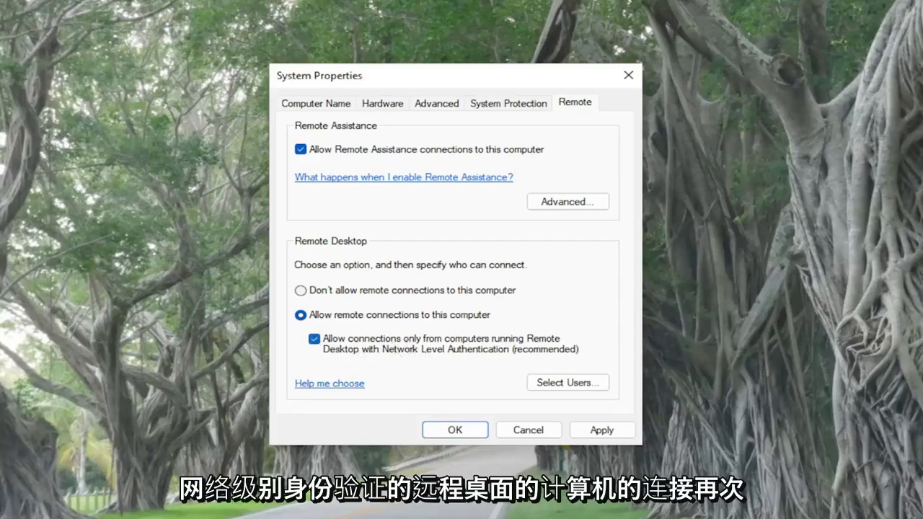
pyautogui.moveTo(621, 396)
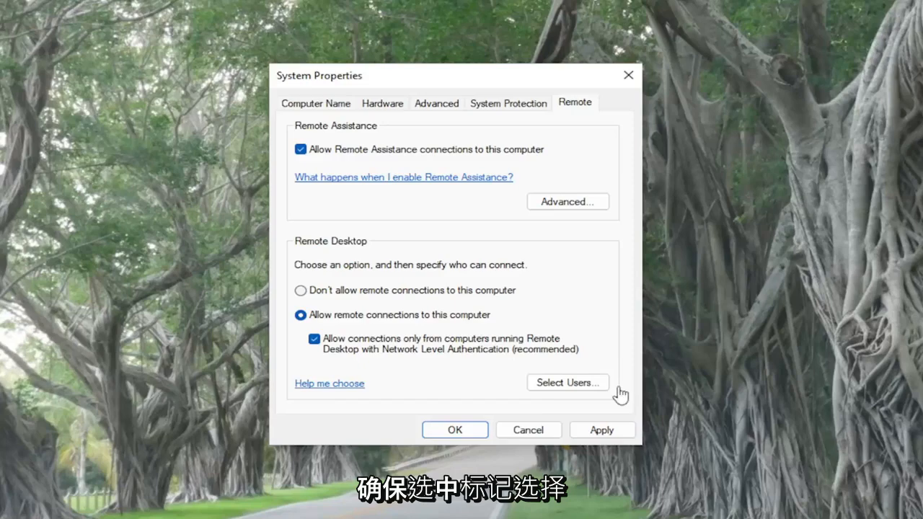
pyautogui.click(567, 382)
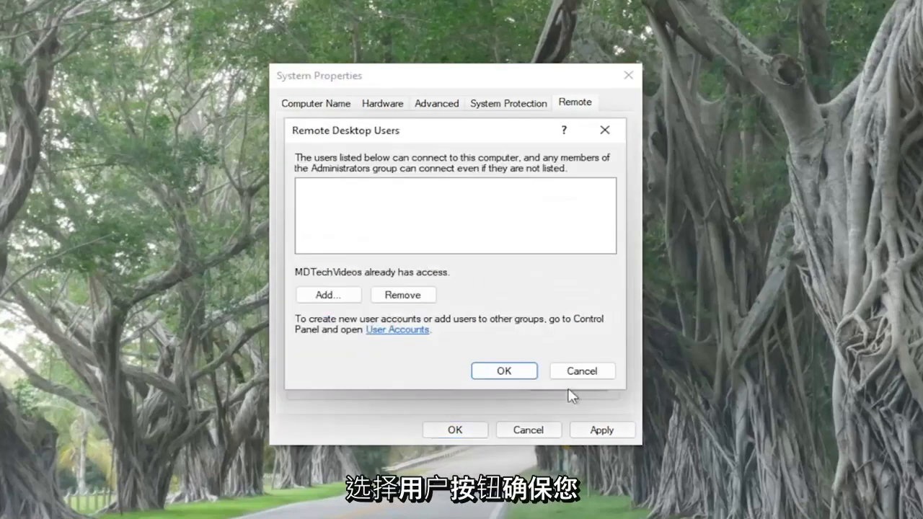
pyautogui.moveTo(341, 280)
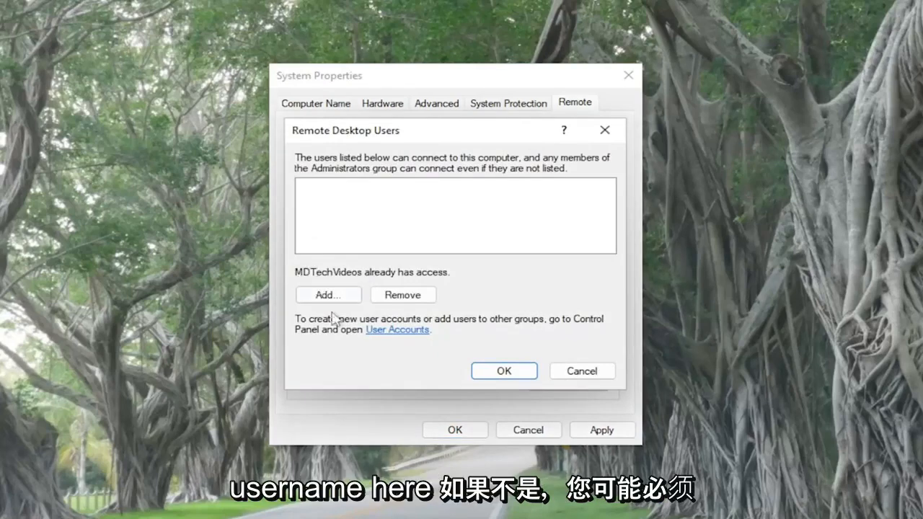
pyautogui.click(327, 295)
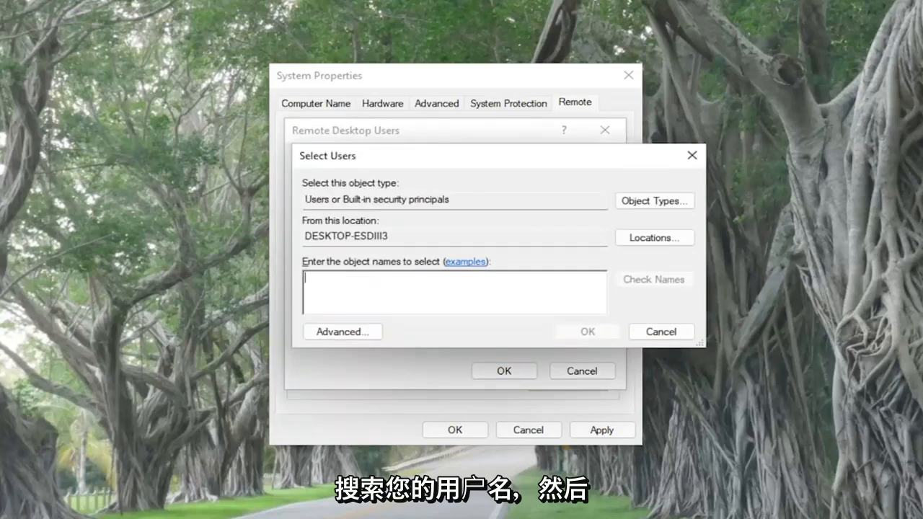
pyautogui.write('Everyone')
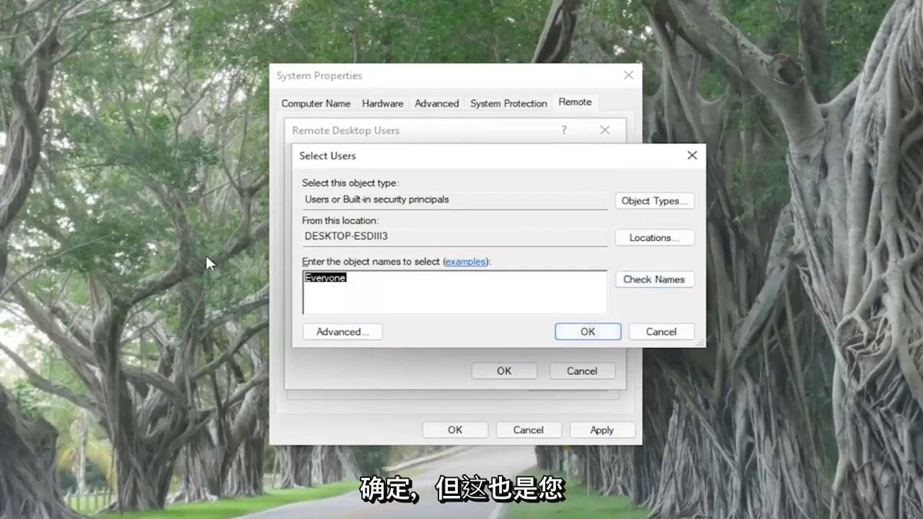
pyautogui.click(586, 331)
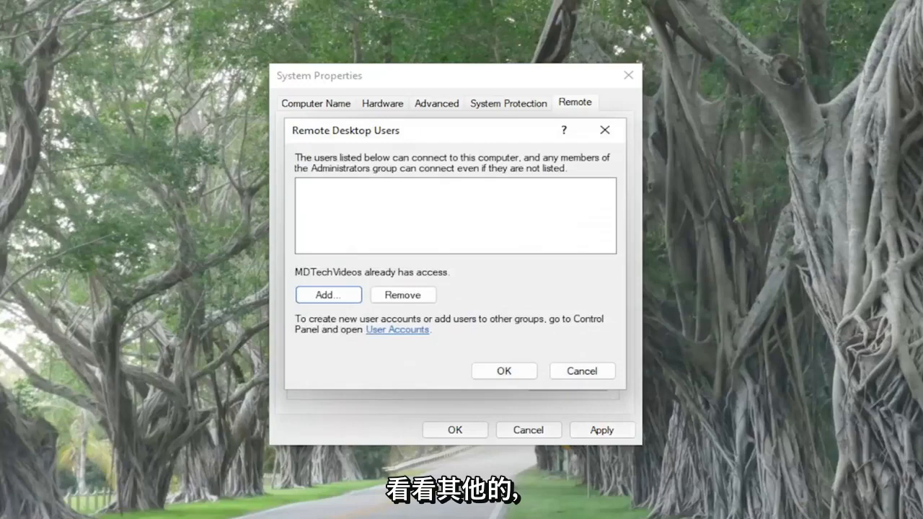
pyautogui.click(503, 371)
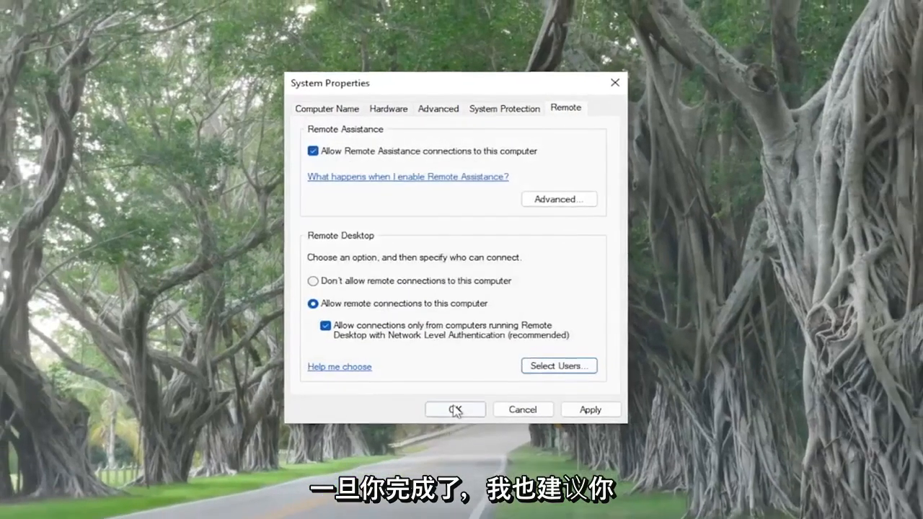
# Confirm the remote settings with OK and run Command Prompt as administrator from Search.
pyautogui.click(455, 409)
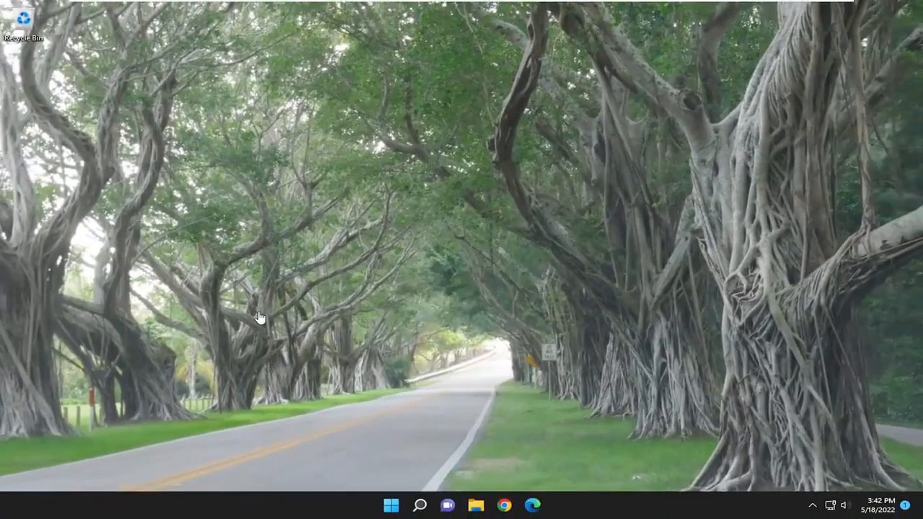
pyautogui.click(419, 505)
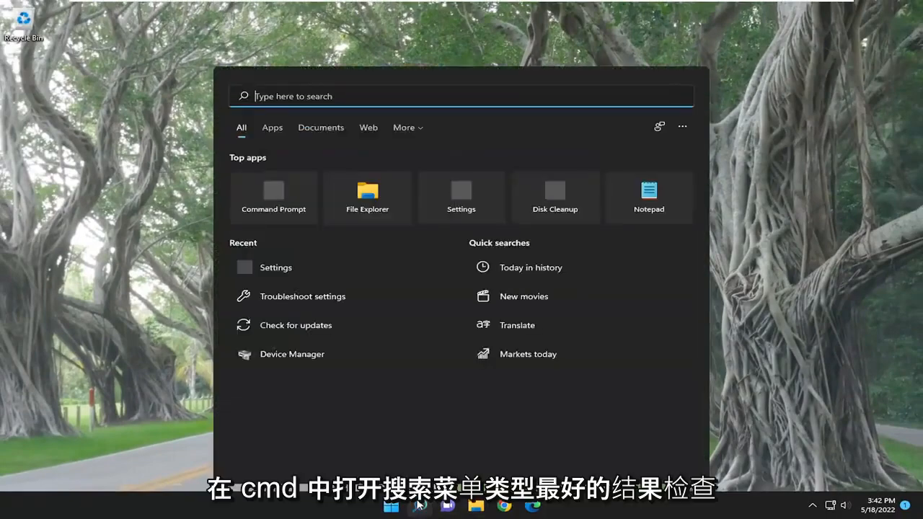
pyautogui.write('cmd')
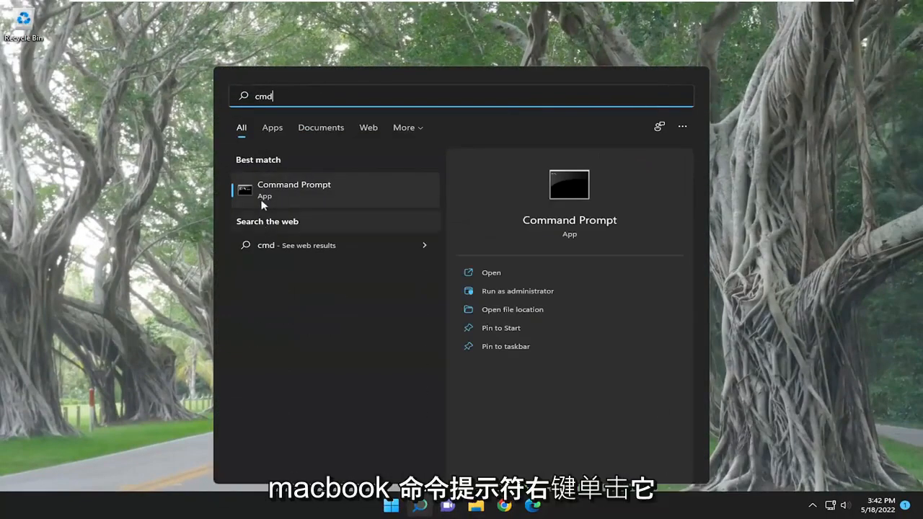
pyautogui.rightClick(293, 189)
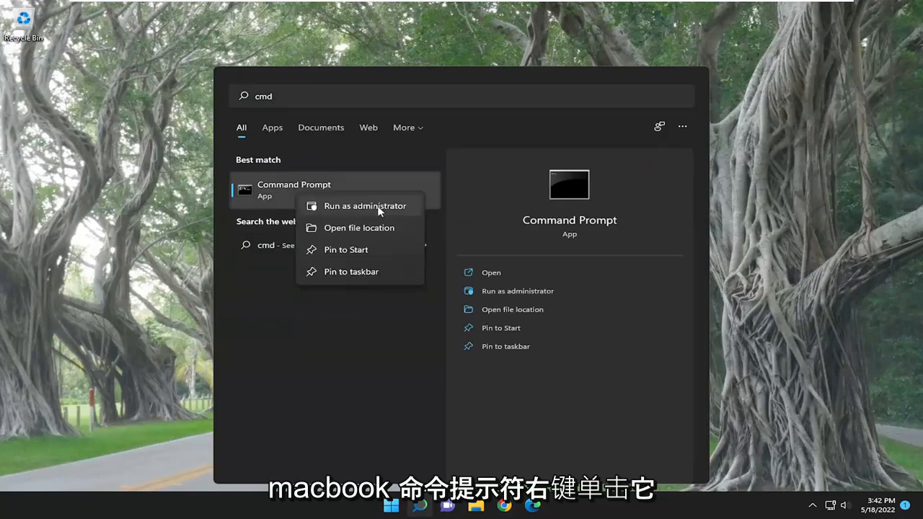
pyautogui.click(364, 206)
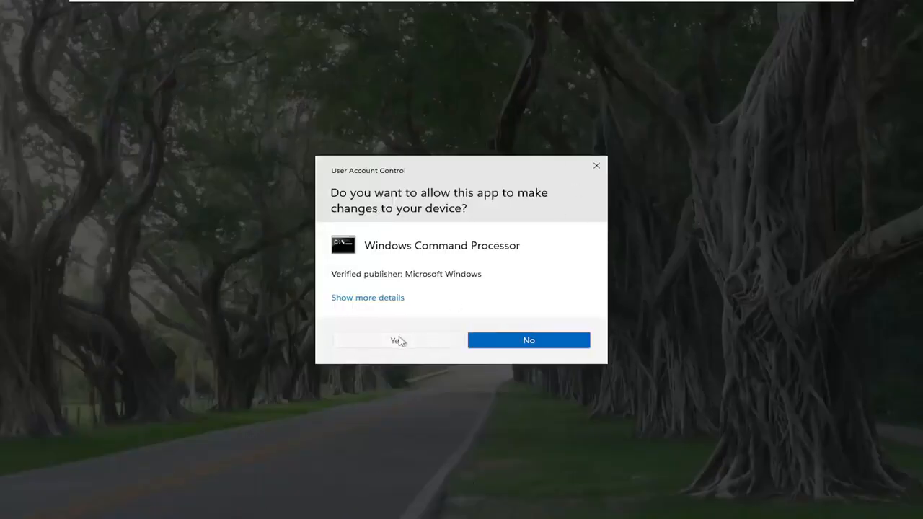
pyautogui.click(393, 340)
pyautogui.write('ipconfig')
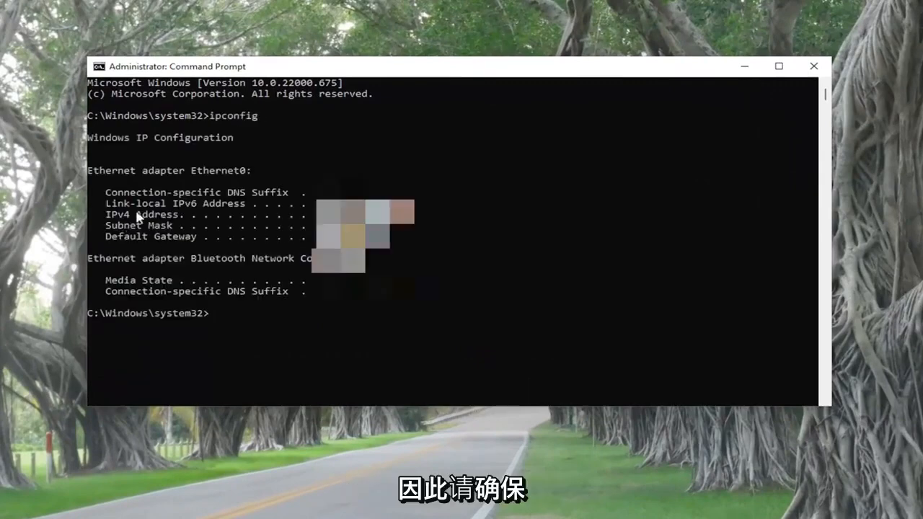
pyautogui.moveTo(270, 230)
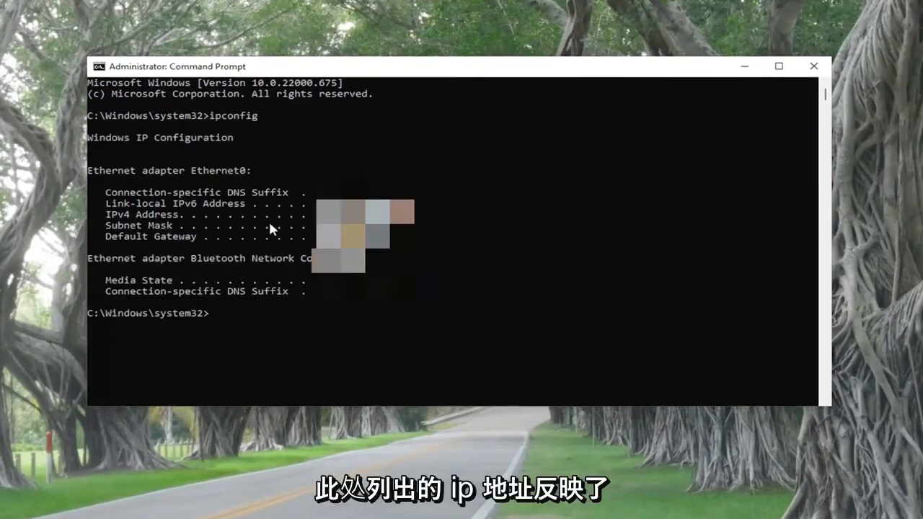
pyautogui.moveTo(200, 280)
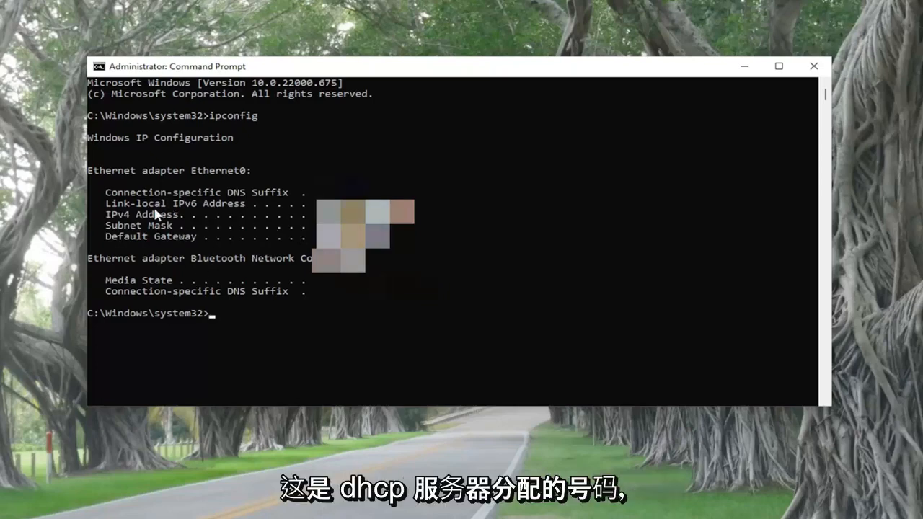
pyautogui.moveTo(692, 266)
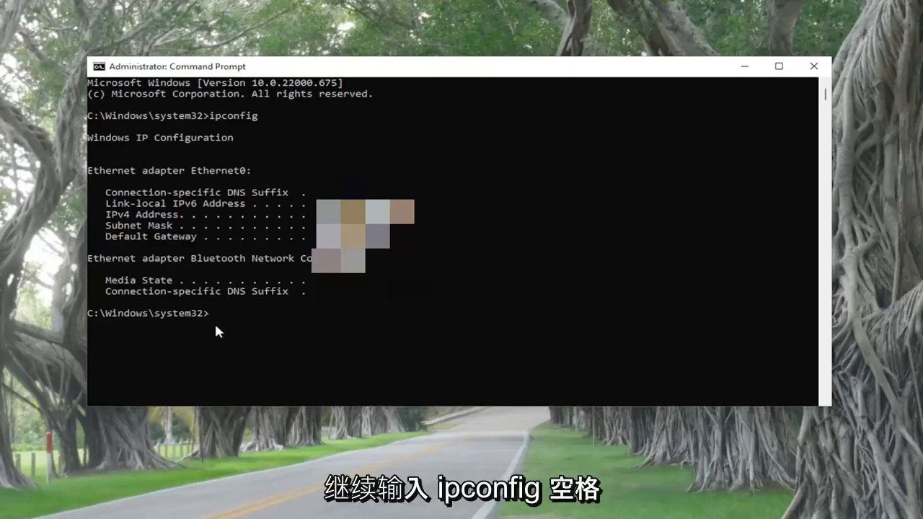
# Flush the DNS resolver cache with ipconfig /flushdns.
pyautogui.write('ipconfig /flushdns')
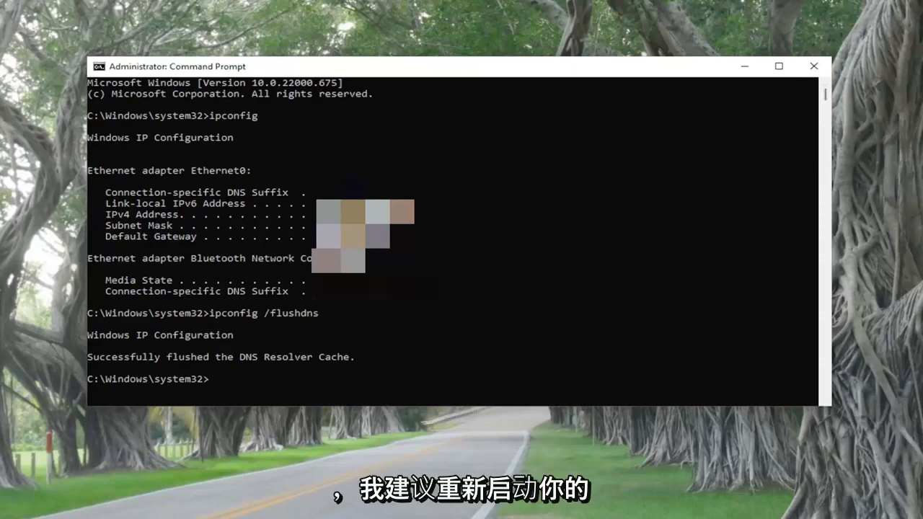
pyautogui.moveTo(896, 291)
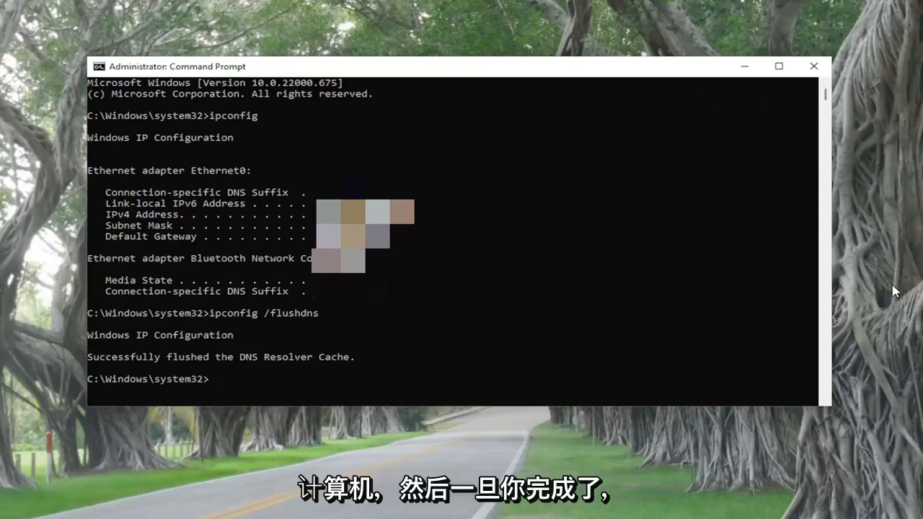